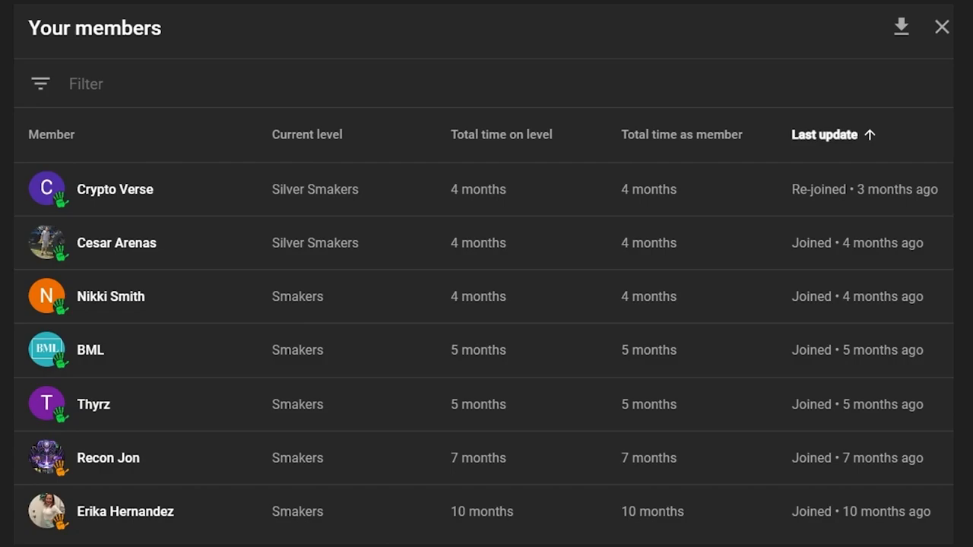
Leave the Your members panel and show the channel's public Videos page.
left_click(941, 27)
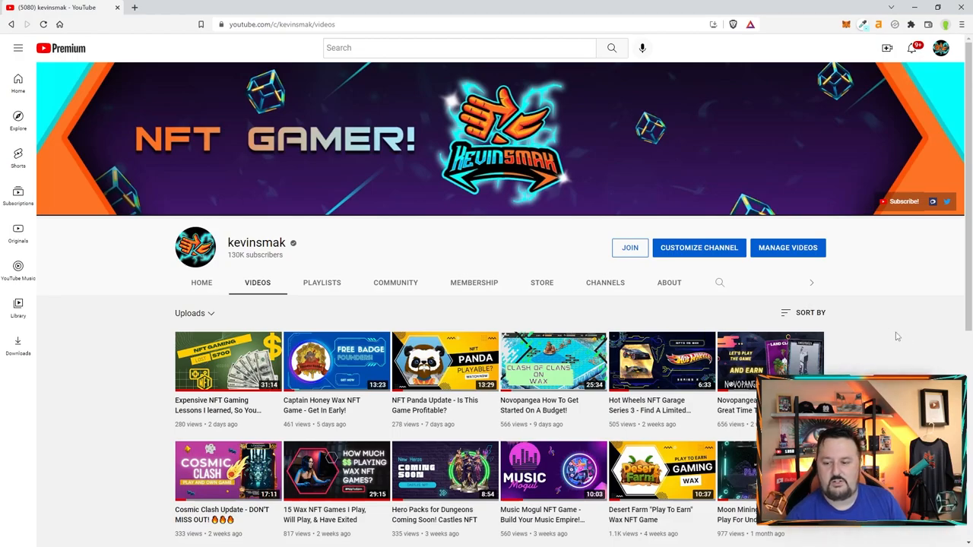
Scroll down the uploads until videos from three and four months ago appear.
scroll("down", 3)
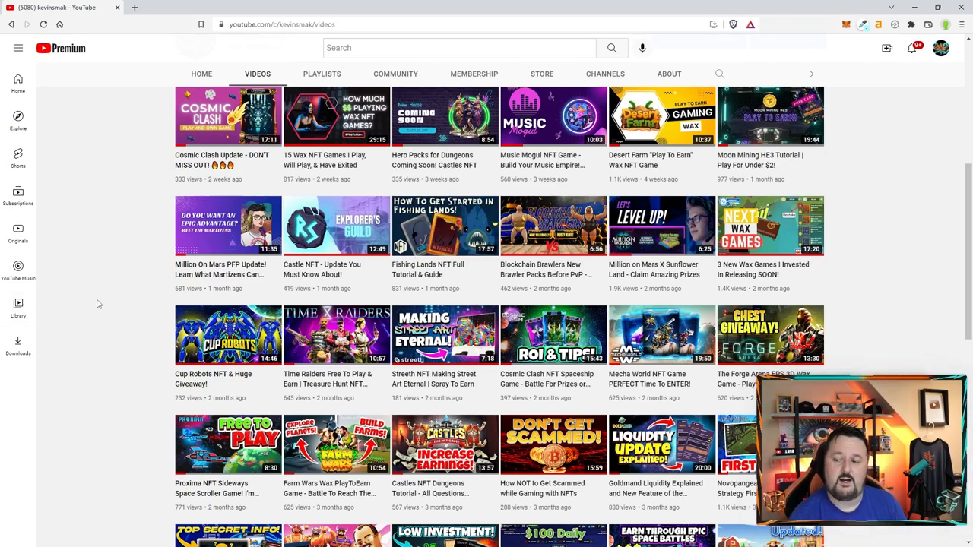
scroll("down", 3)
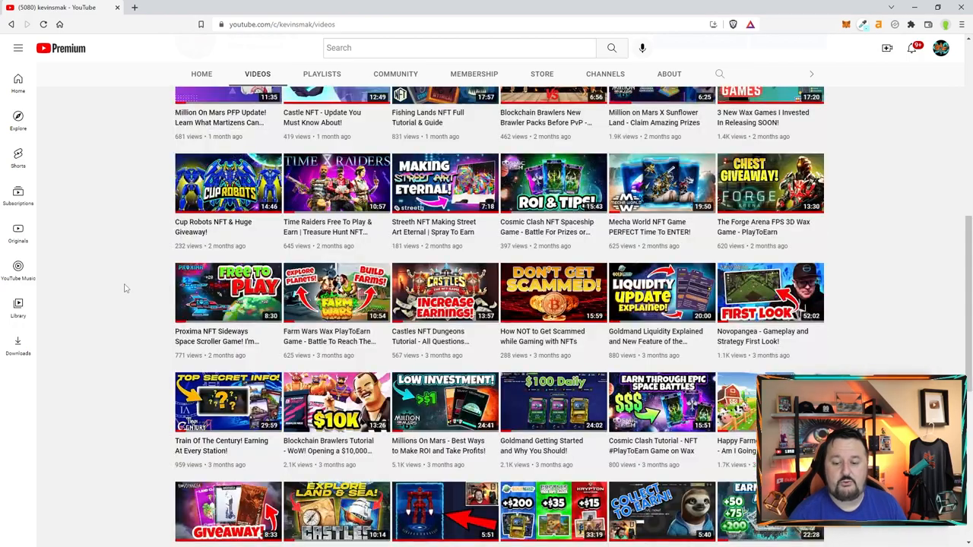
scroll("down", 3)
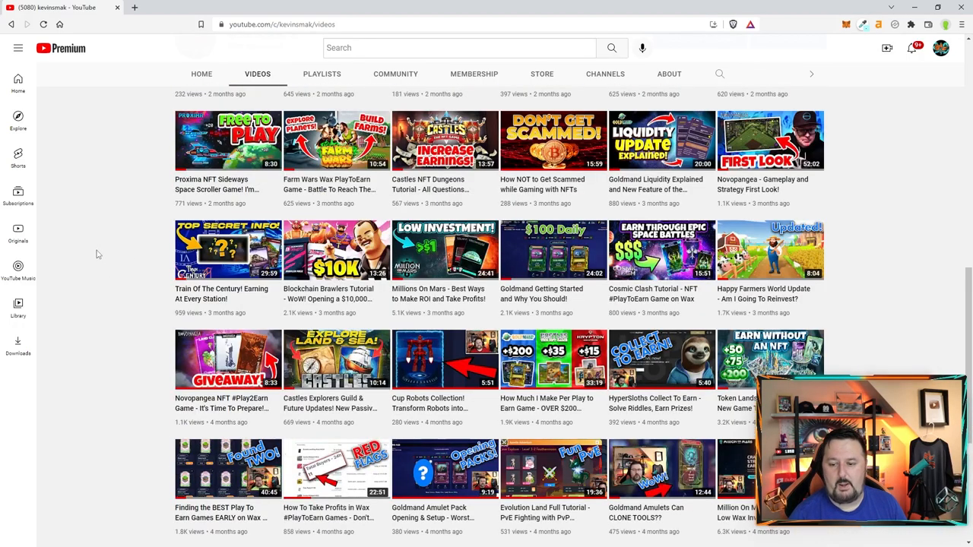
mouse_move(575, 319)
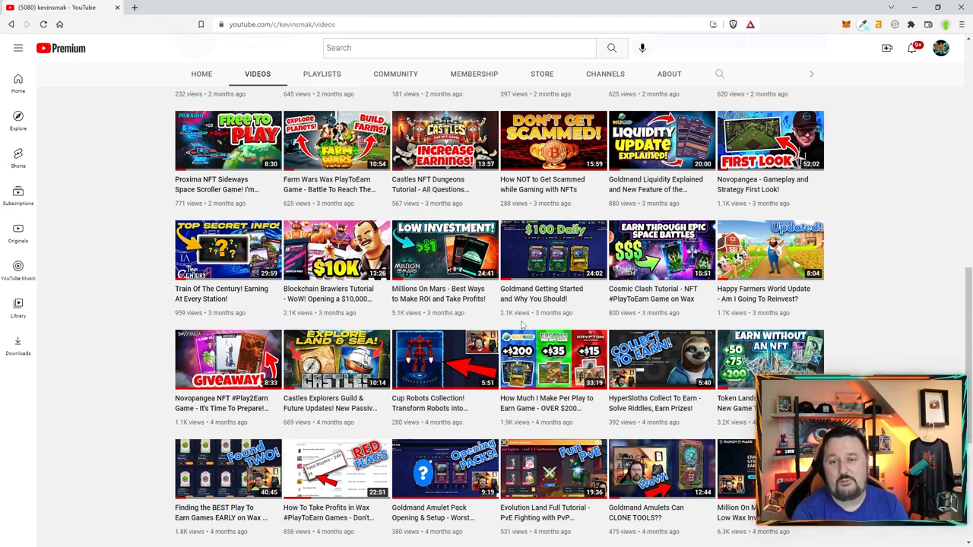
scroll("down", 3)
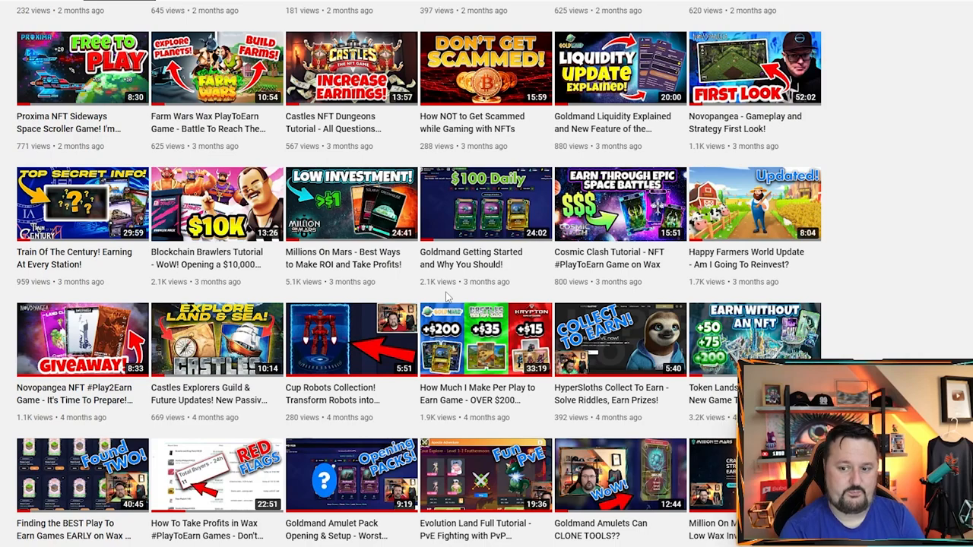
mouse_move(523, 296)
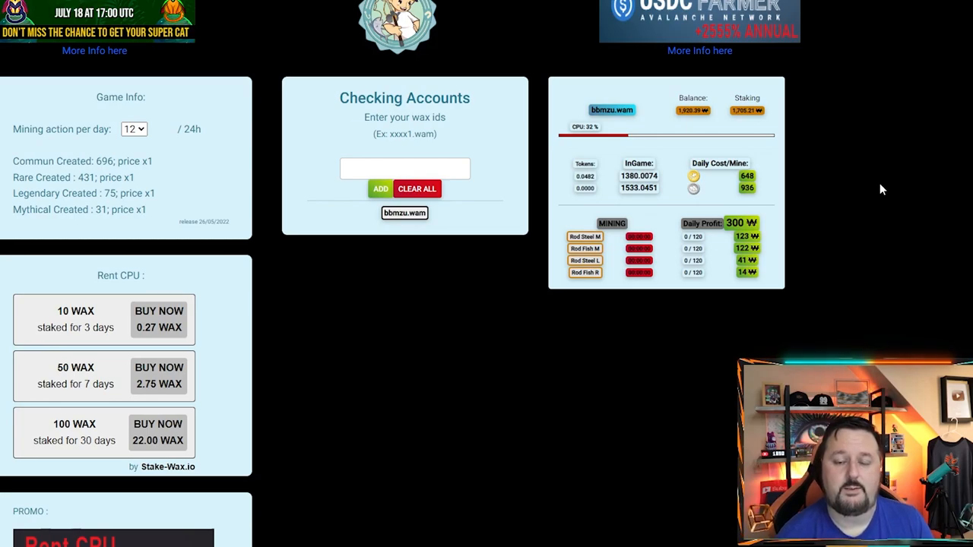
mouse_move(747, 210)
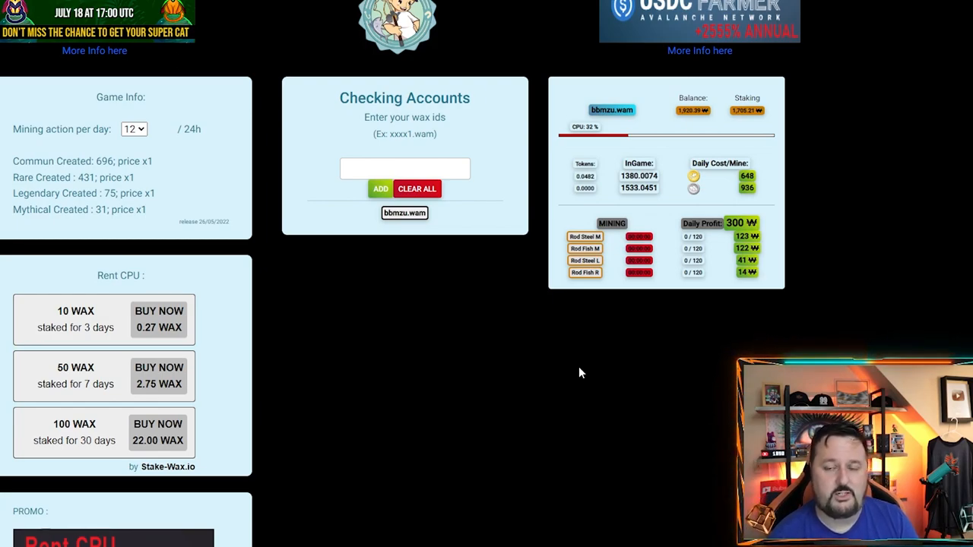
mouse_move(587, 281)
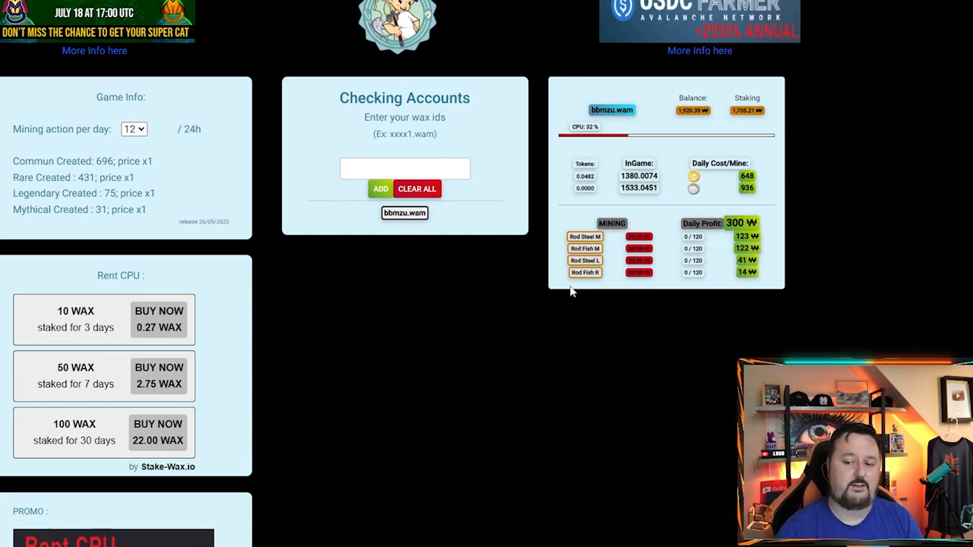
mouse_move(556, 300)
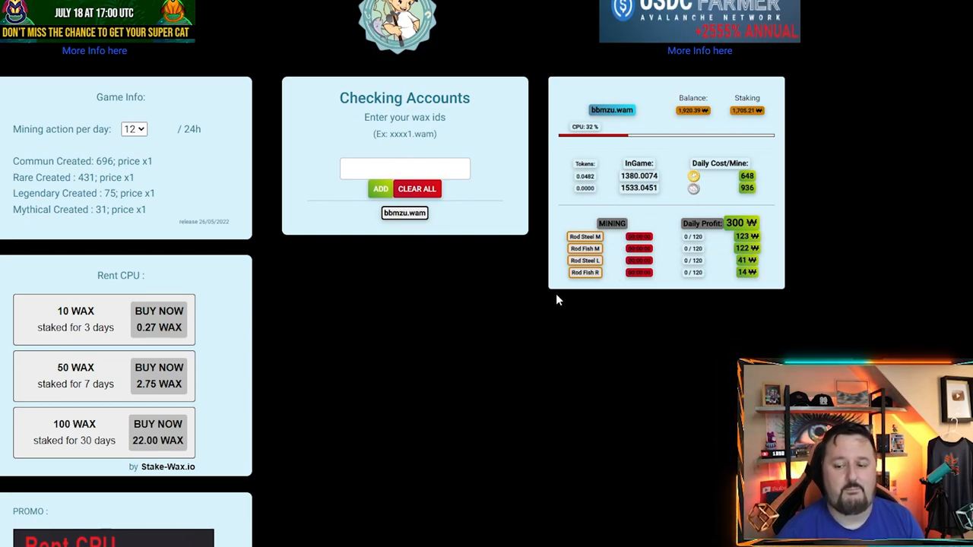
mouse_move(486, 325)
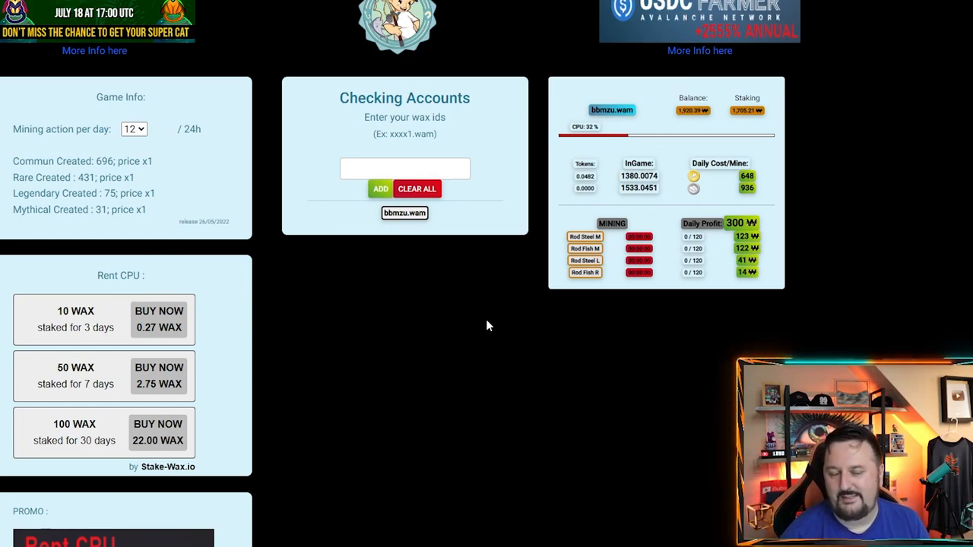
mouse_move(392, 404)
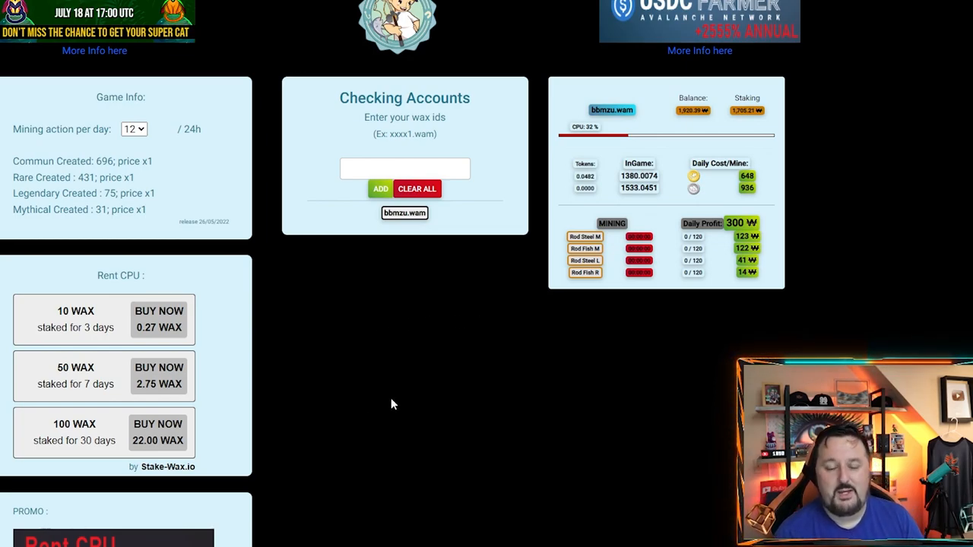
mouse_move(615, 368)
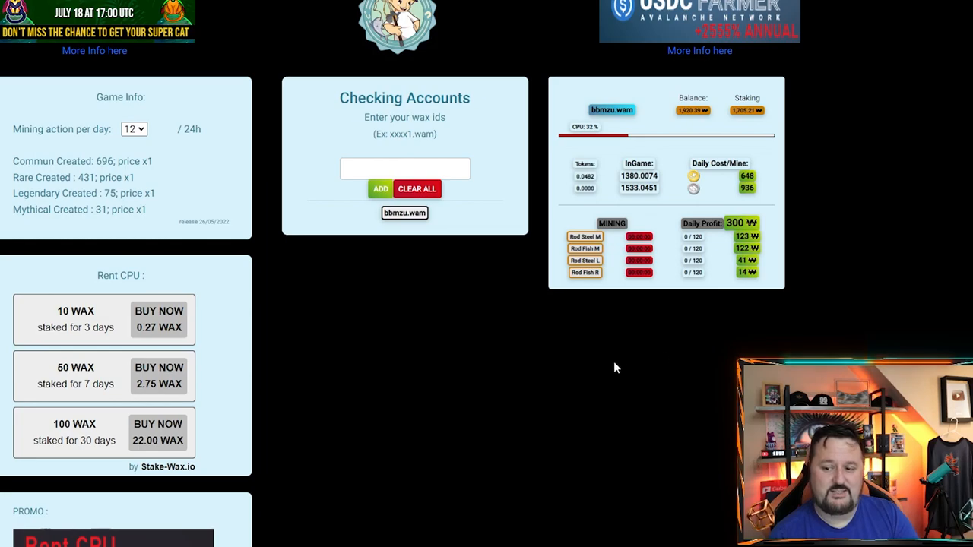
mouse_move(428, 328)
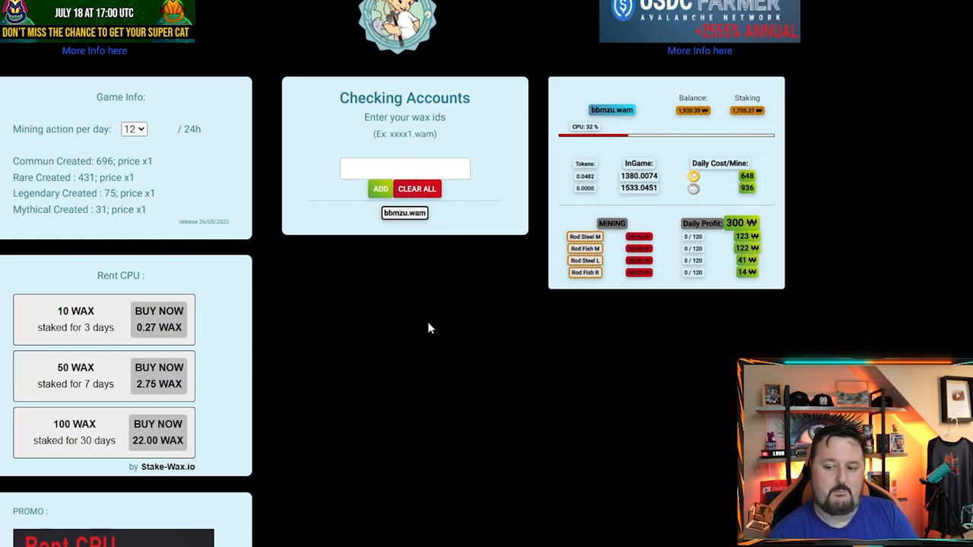
mouse_move(465, 325)
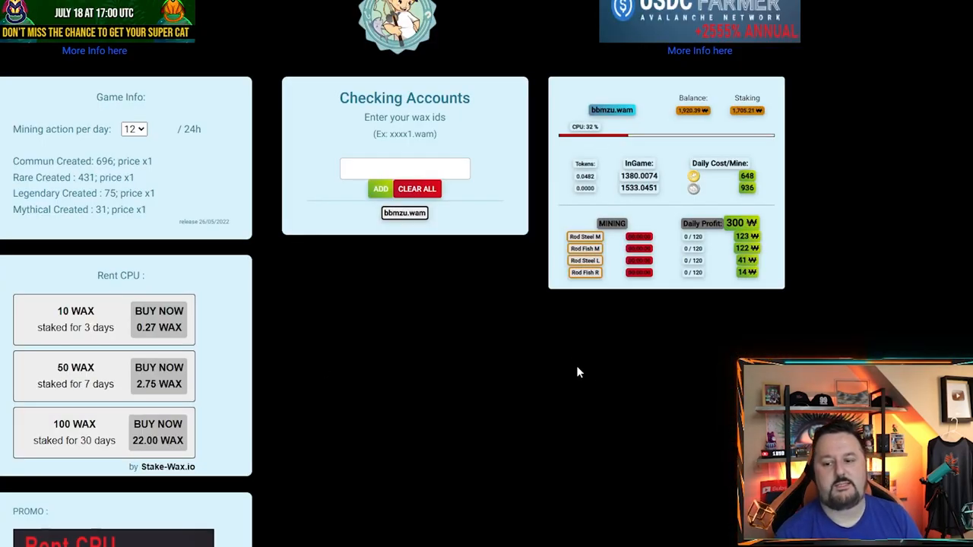
mouse_move(616, 288)
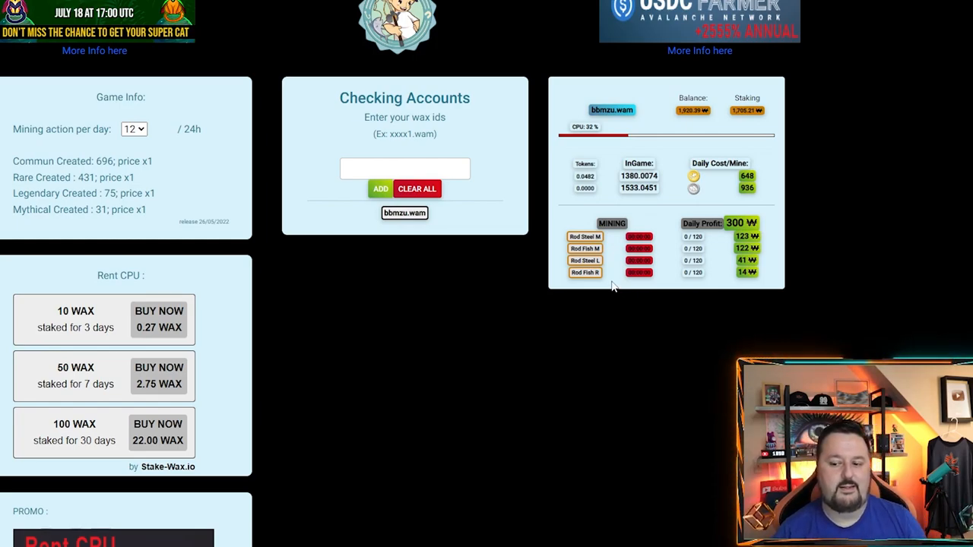
mouse_move(608, 289)
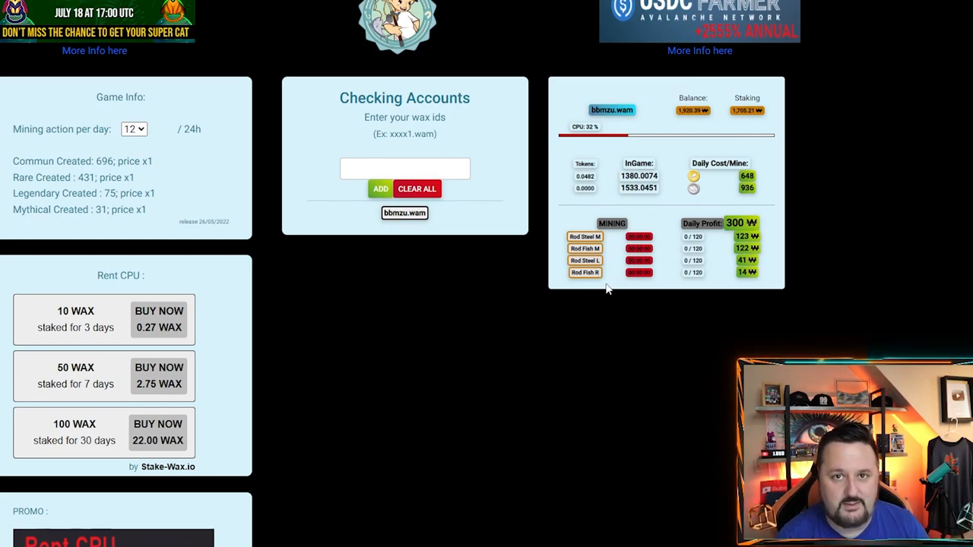
mouse_move(580, 318)
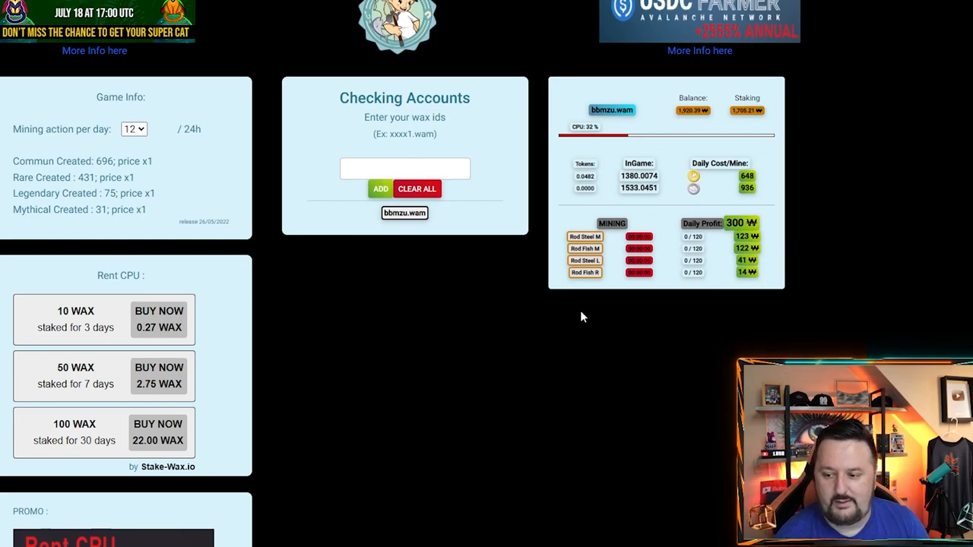
mouse_move(666, 317)
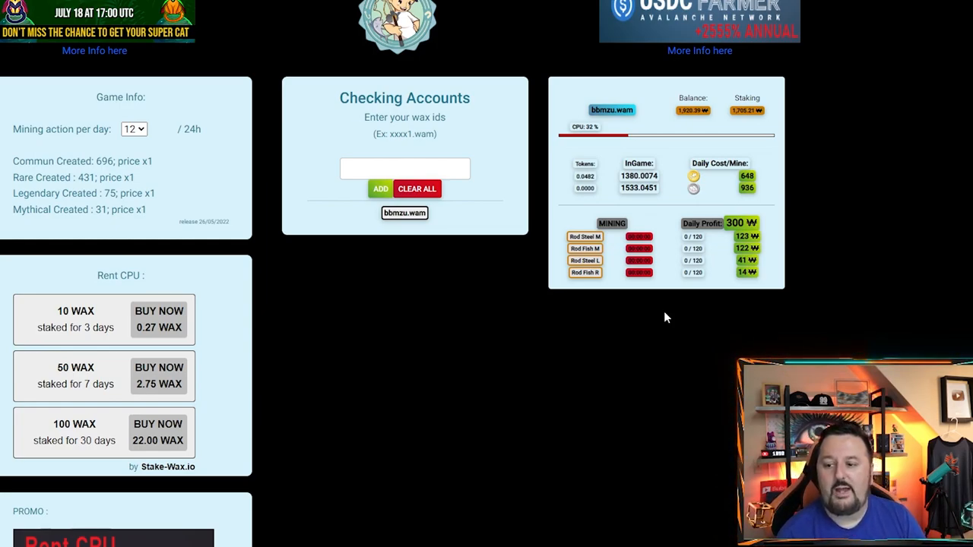
mouse_move(486, 350)
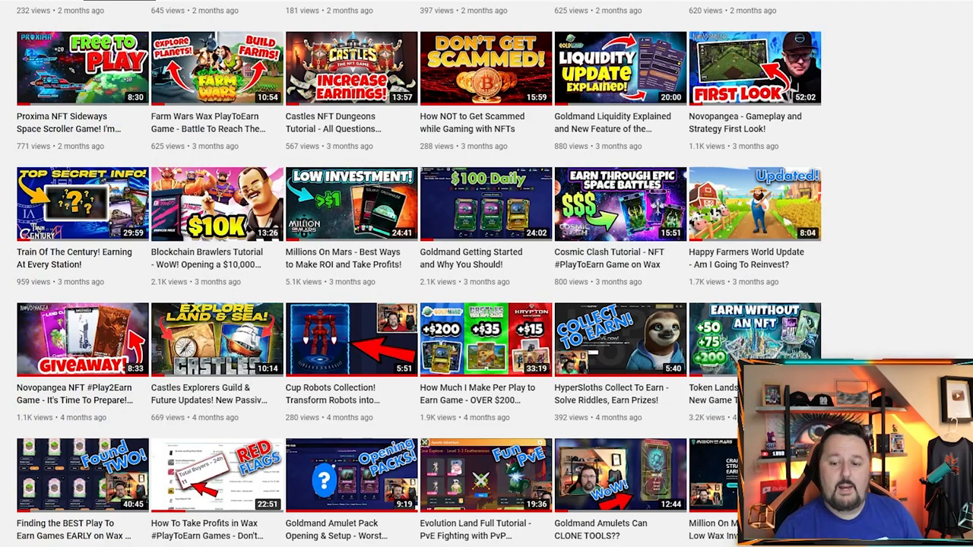
mouse_move(522, 424)
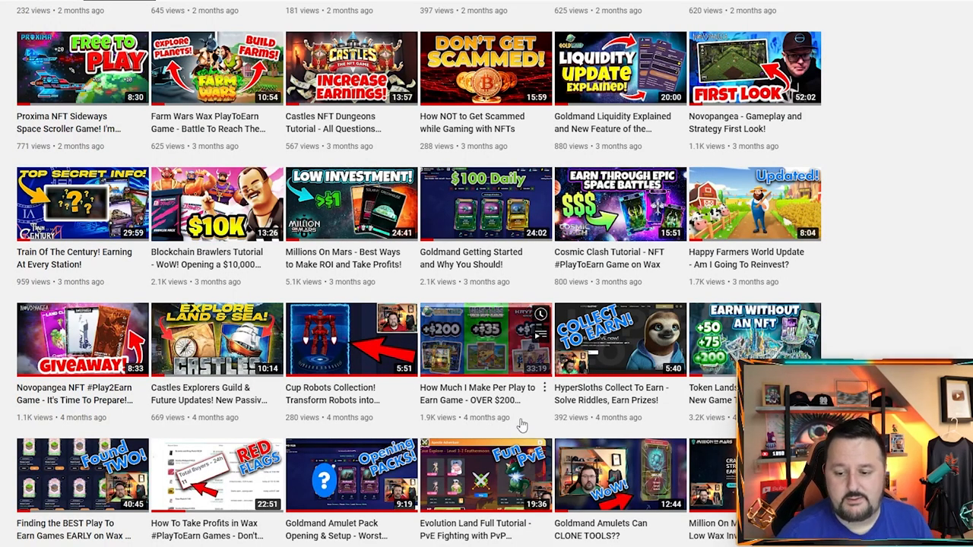
mouse_move(535, 434)
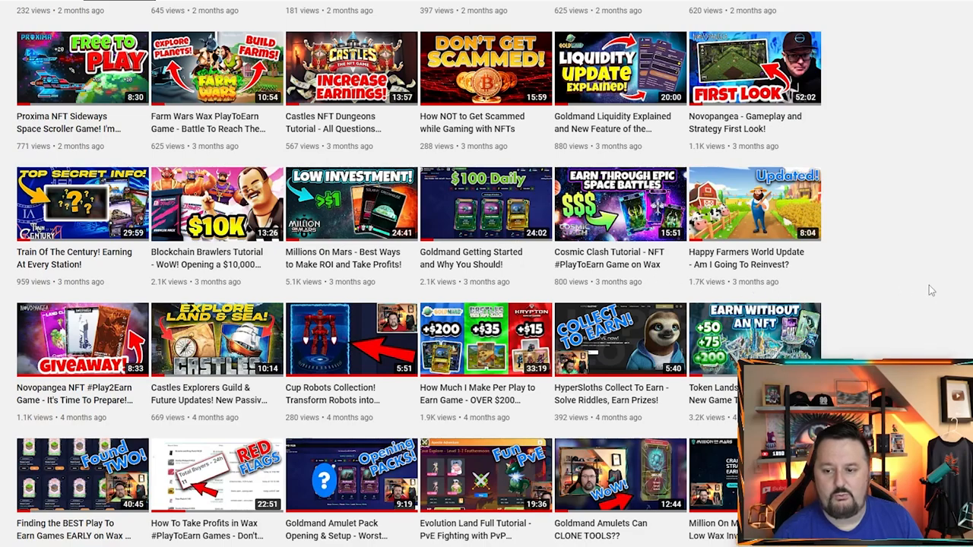
mouse_move(934, 289)
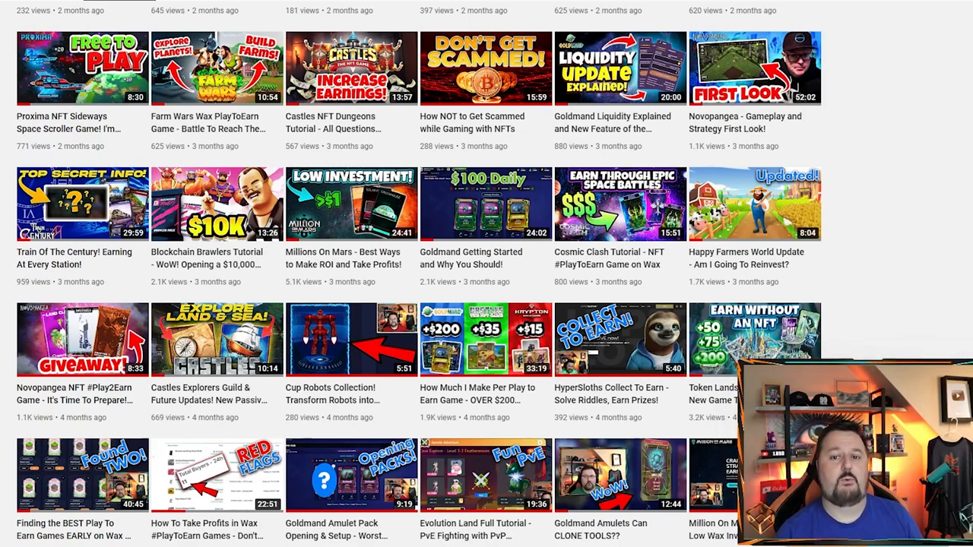
left_click(402, 8)
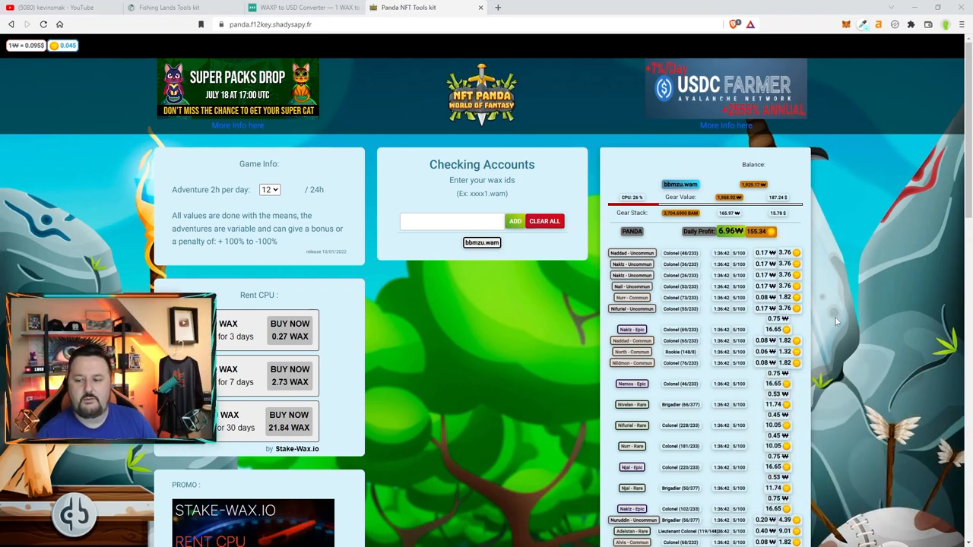
scroll("down", 3)
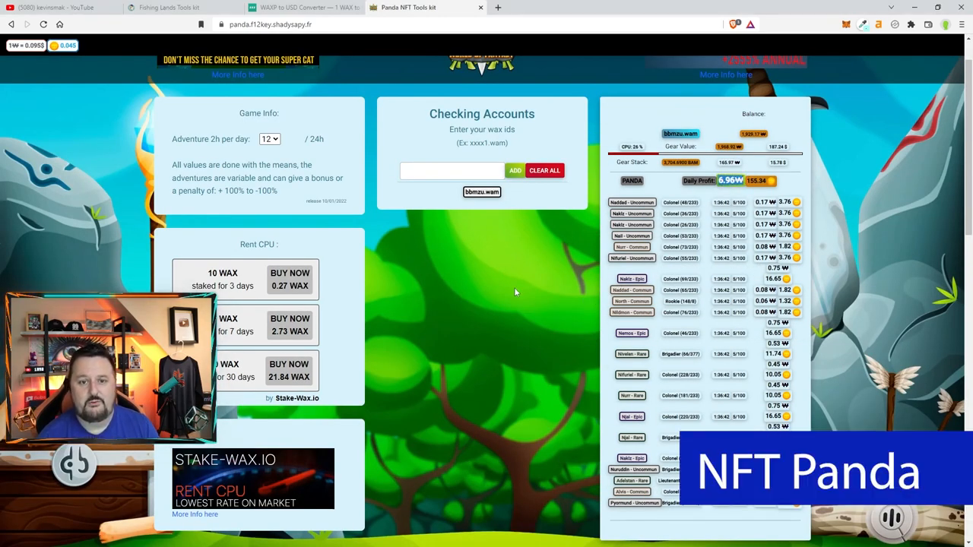
mouse_move(515, 341)
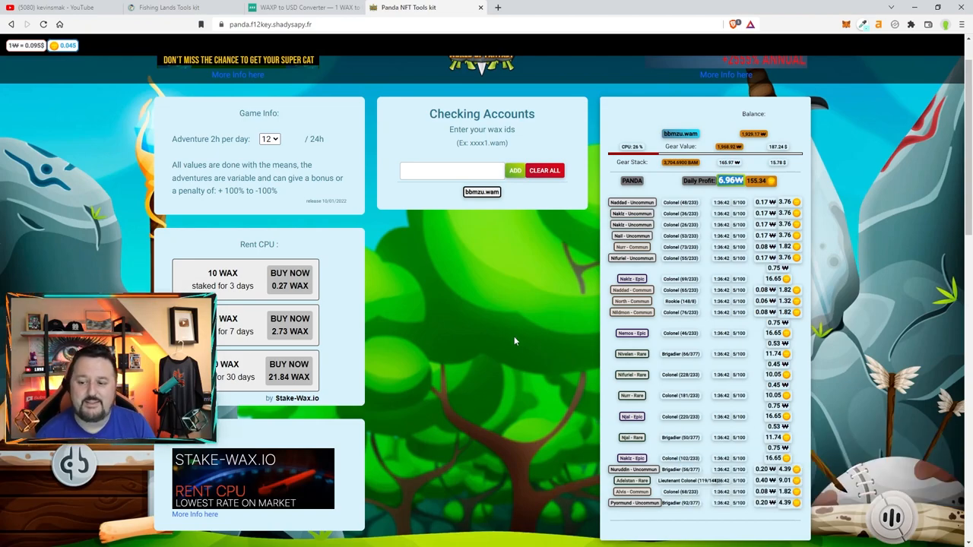
mouse_move(544, 251)
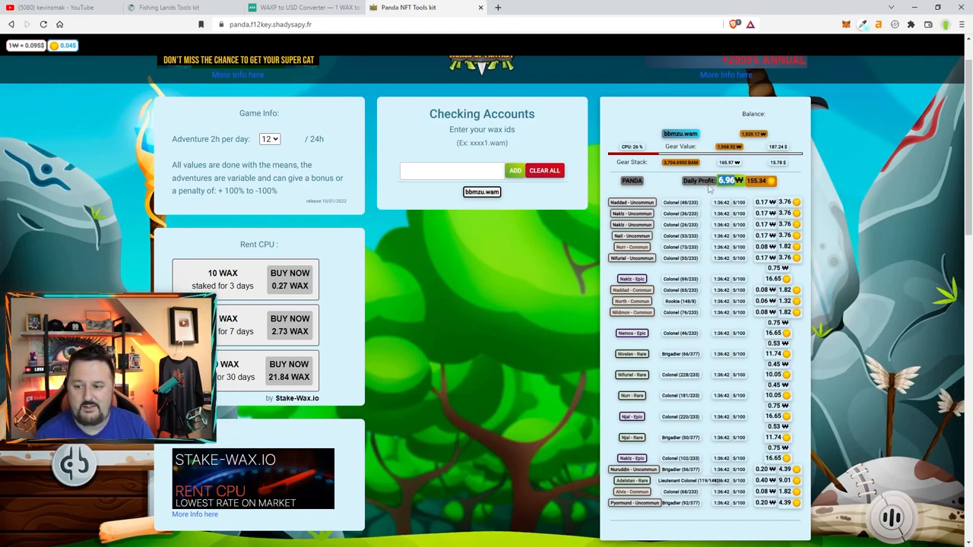
scroll("down", 3)
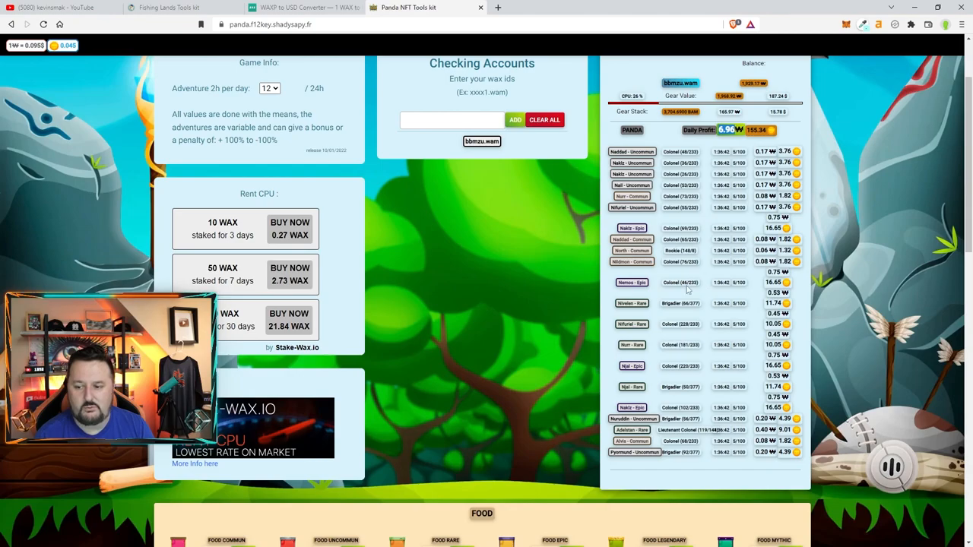
scroll("down", 3)
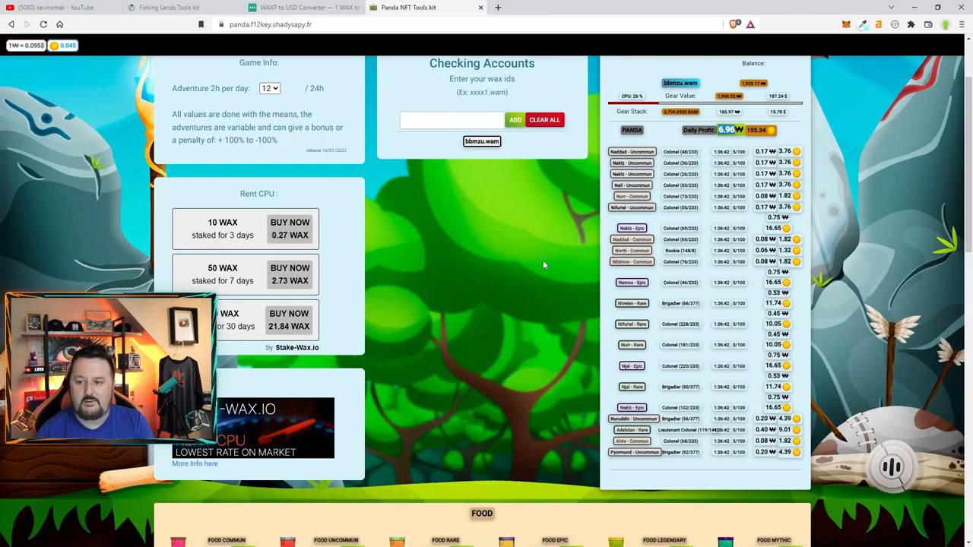
mouse_move(599, 73)
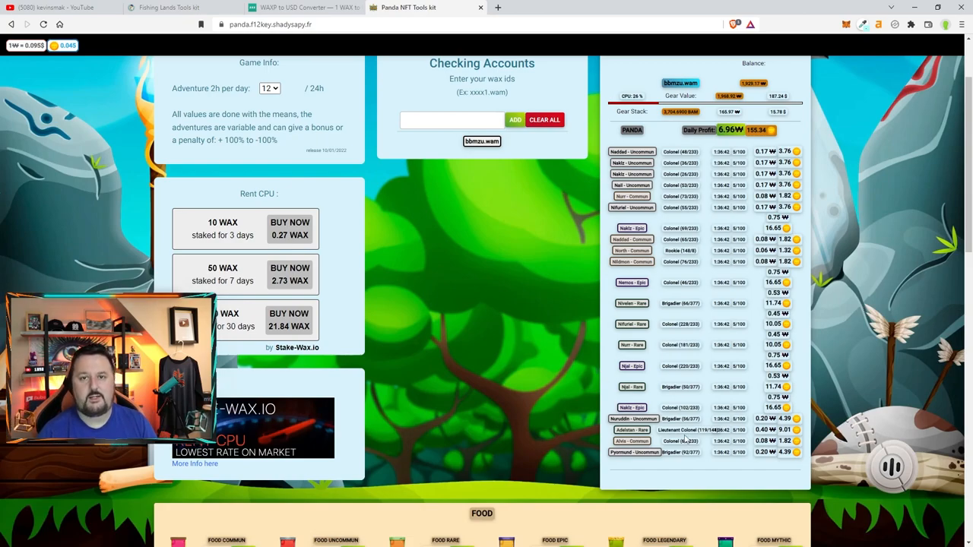
mouse_move(442, 312)
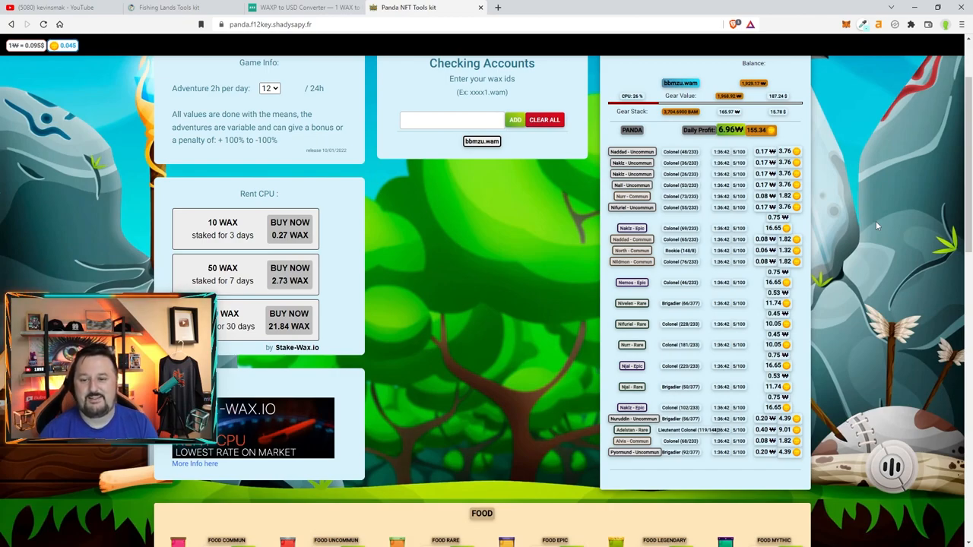
mouse_move(853, 308)
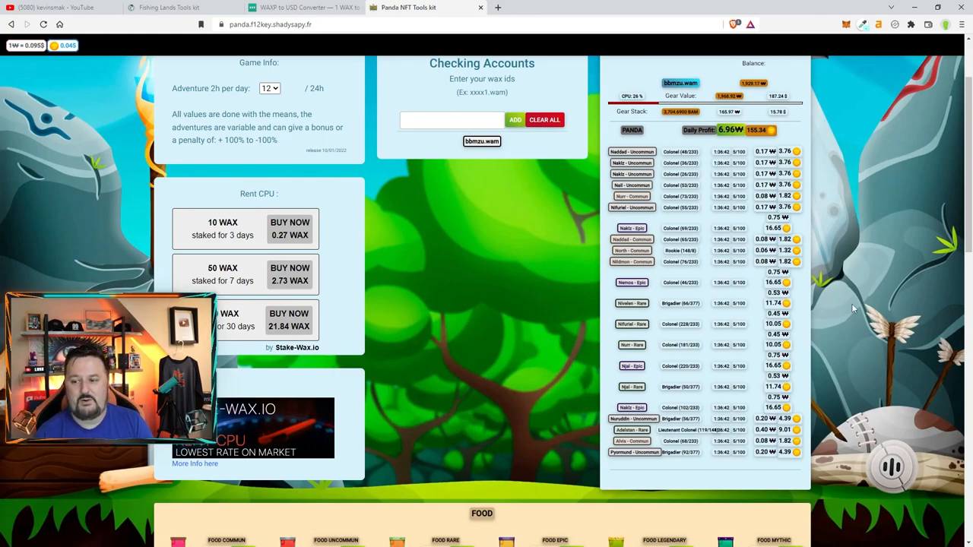
mouse_move(858, 310)
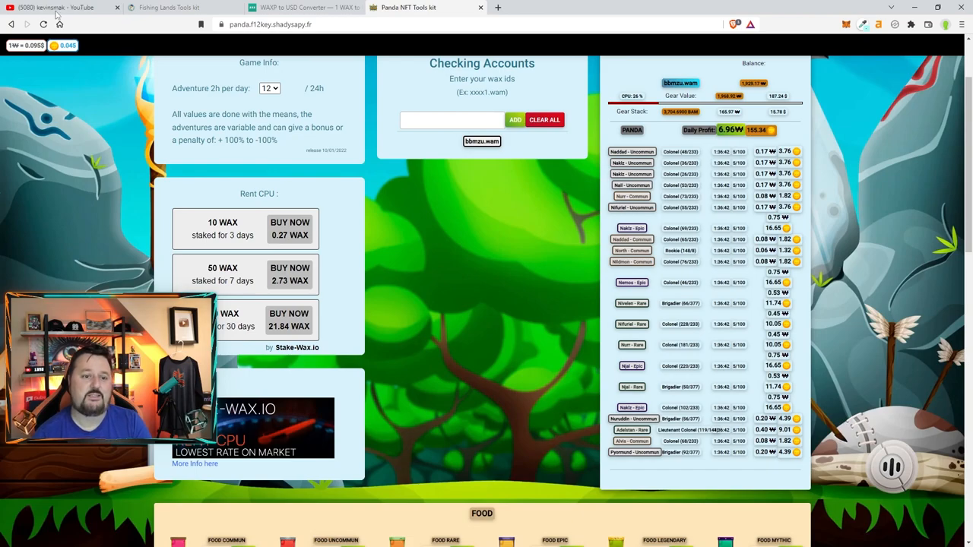
left_click(58, 7)
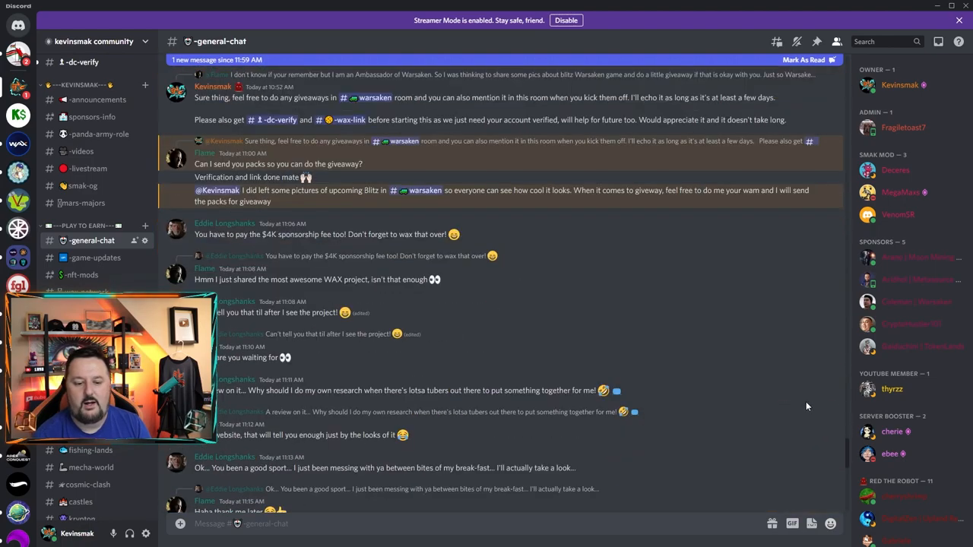
scroll("down", 3)
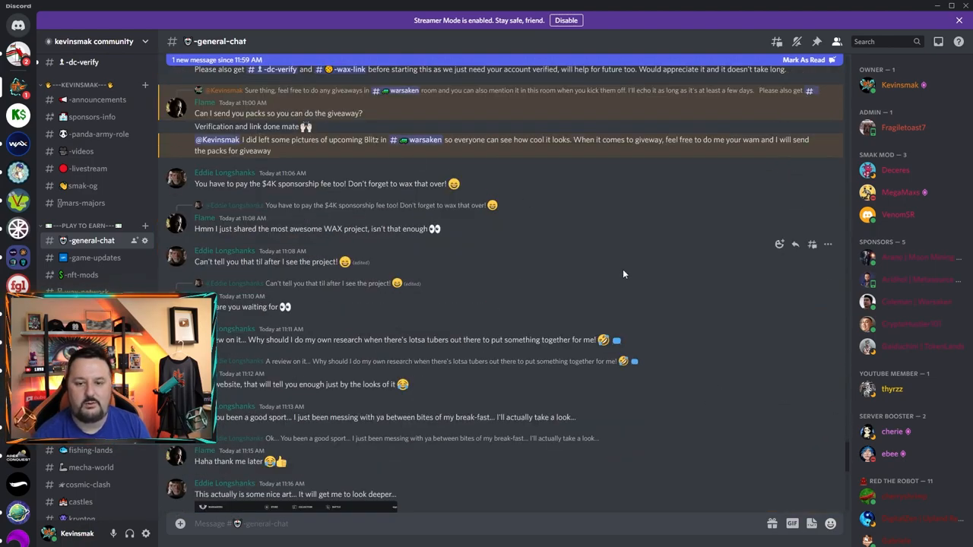
scroll("down", 3)
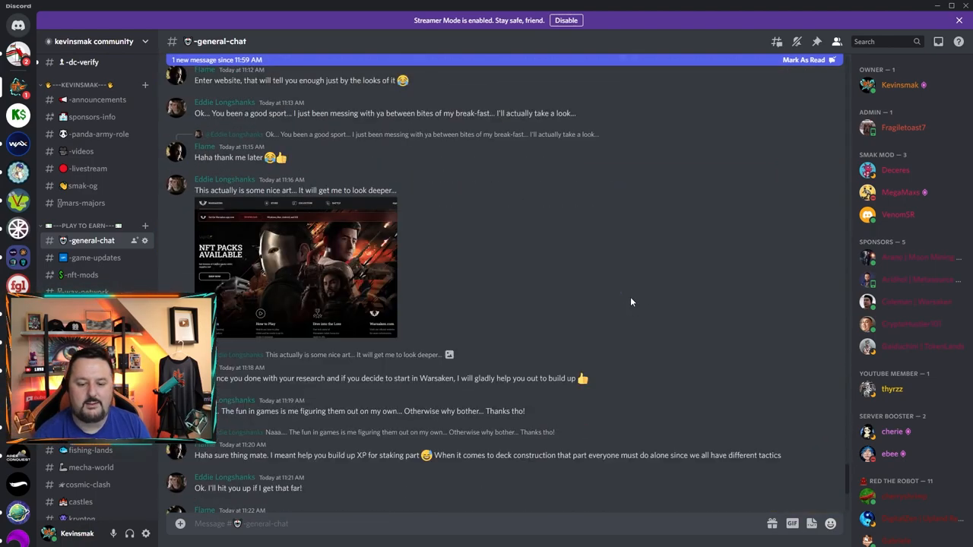
scroll("down", 3)
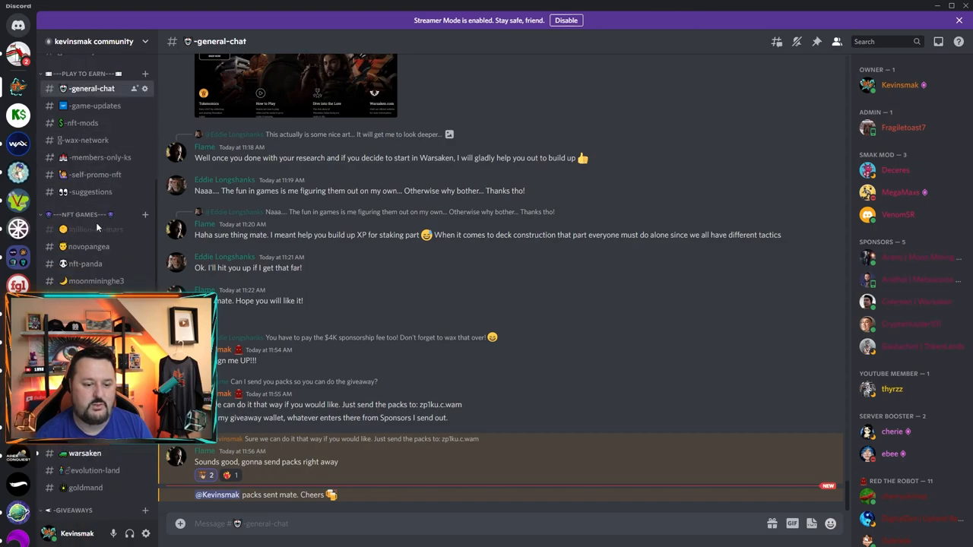
Switch to the server's #giveaways channel listing past winner announcements.
left_click(87, 270)
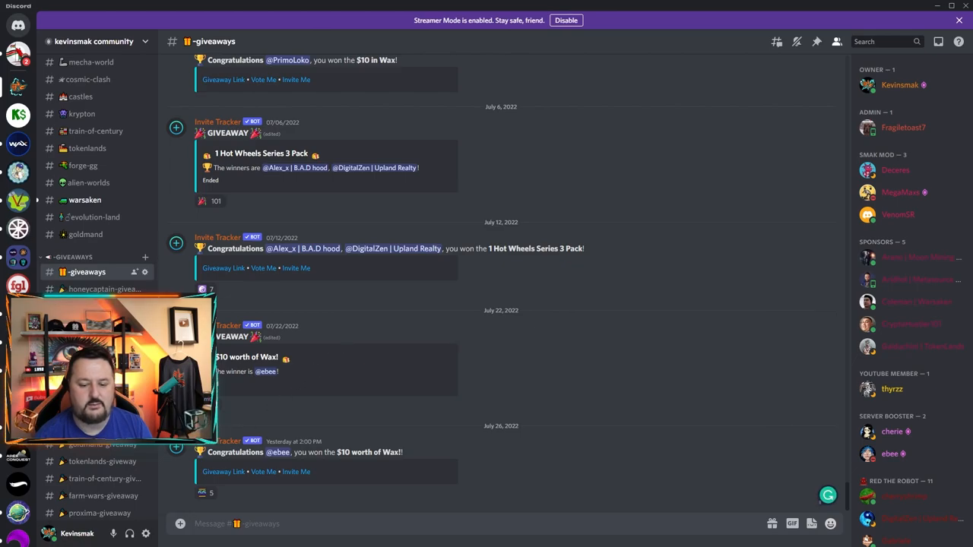
mouse_move(186, 478)
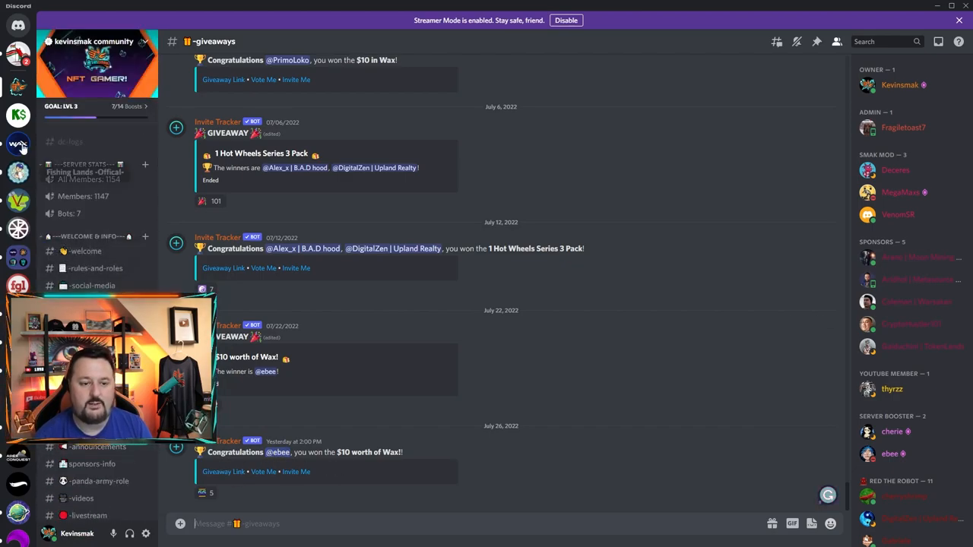
mouse_move(392, 354)
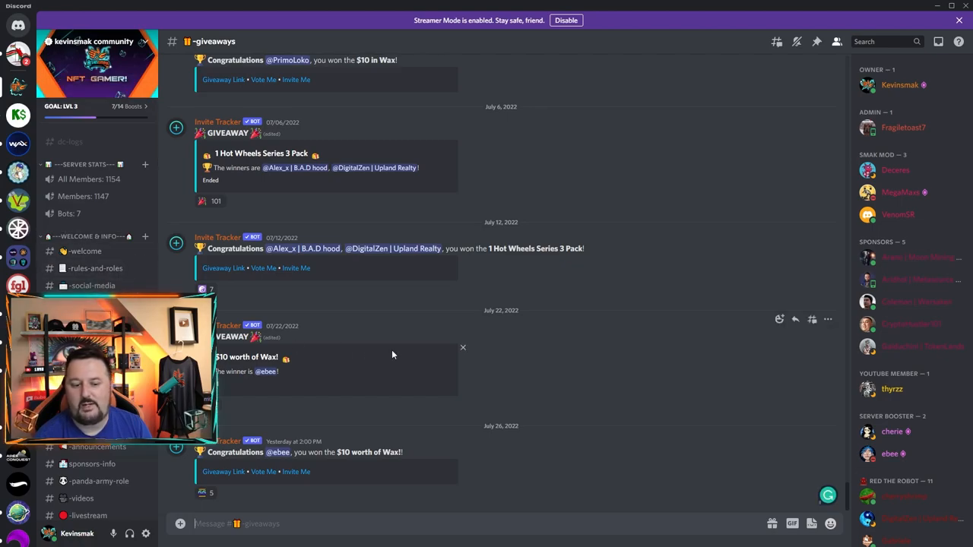